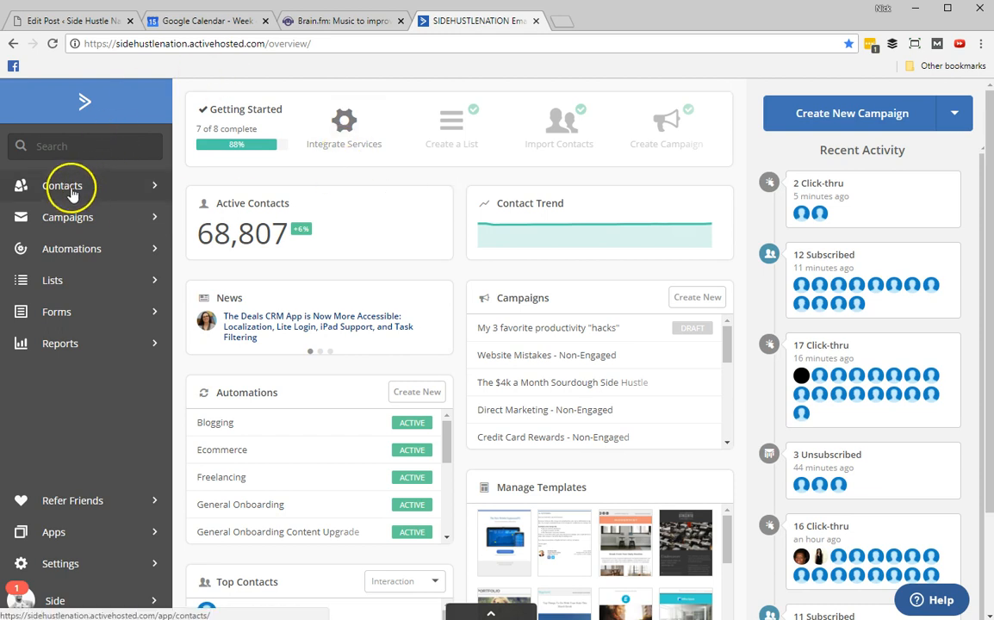
Go from the Contacts list to the Import Contacts page.
{"action": "left_click", "coordinate": [62, 186]}
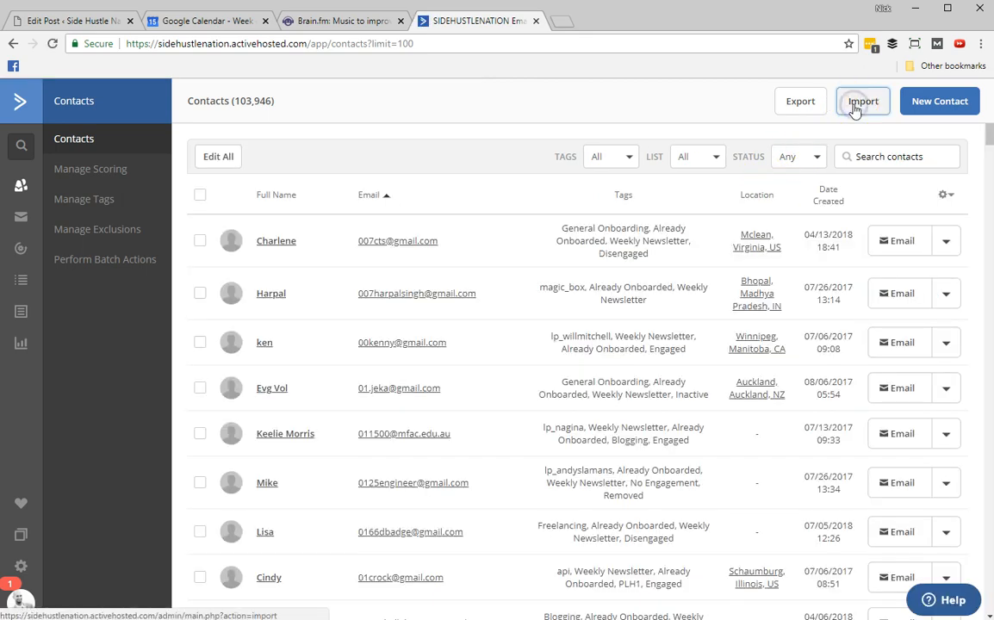
{"action": "left_click", "coordinate": [861, 100]}
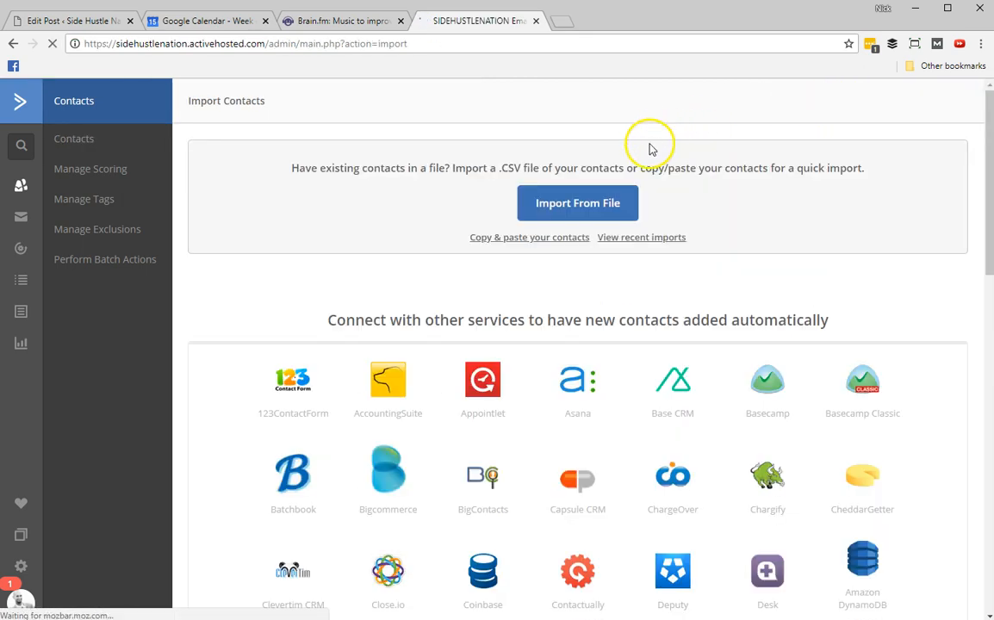
Upload 'AWeber Final Export - Active Subscribers.csv' via Import From File, filtering by 'awe'.
{"action": "left_click", "coordinate": [577, 204]}
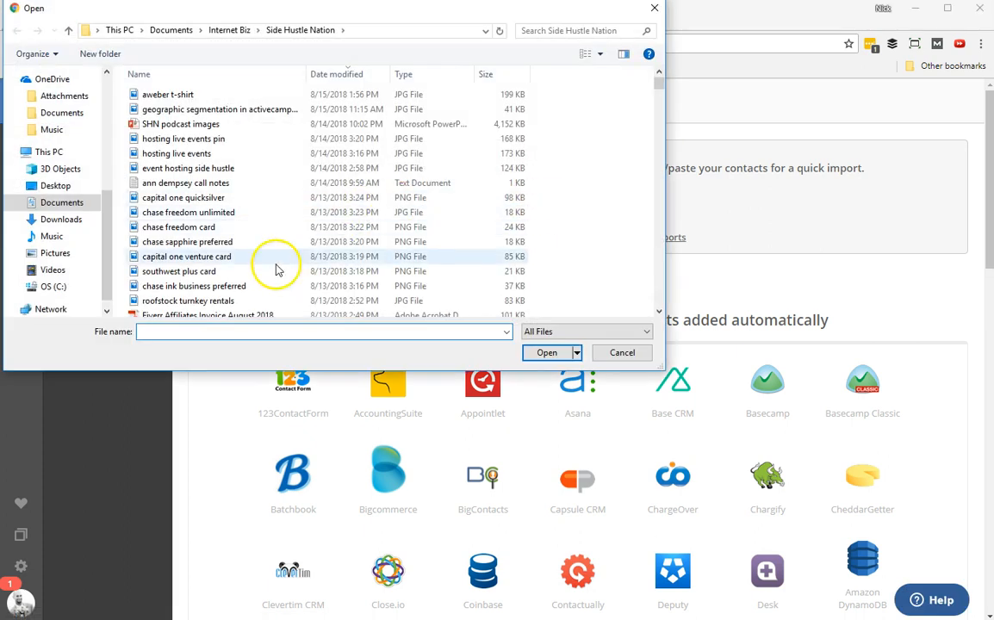
{"action": "type", "text": "awe"}
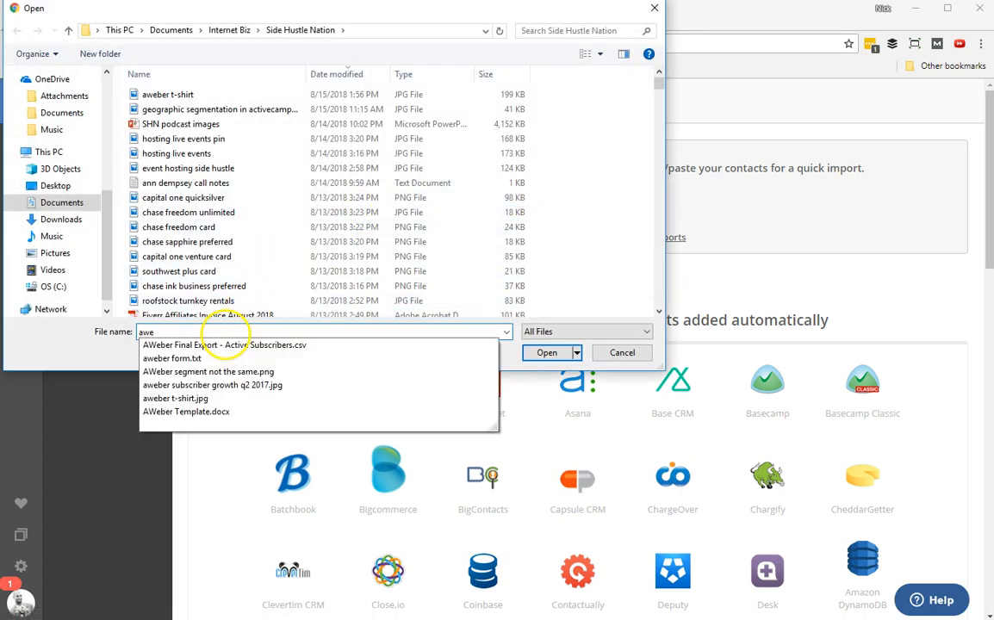
{"action": "left_click", "coordinate": [224, 345]}
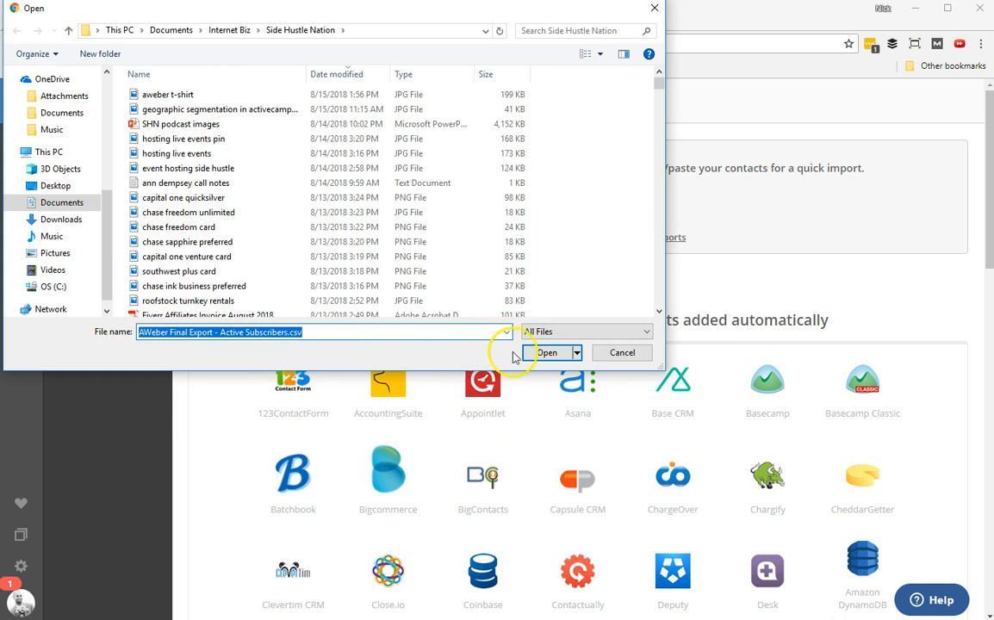
{"action": "left_click", "coordinate": [548, 351]}
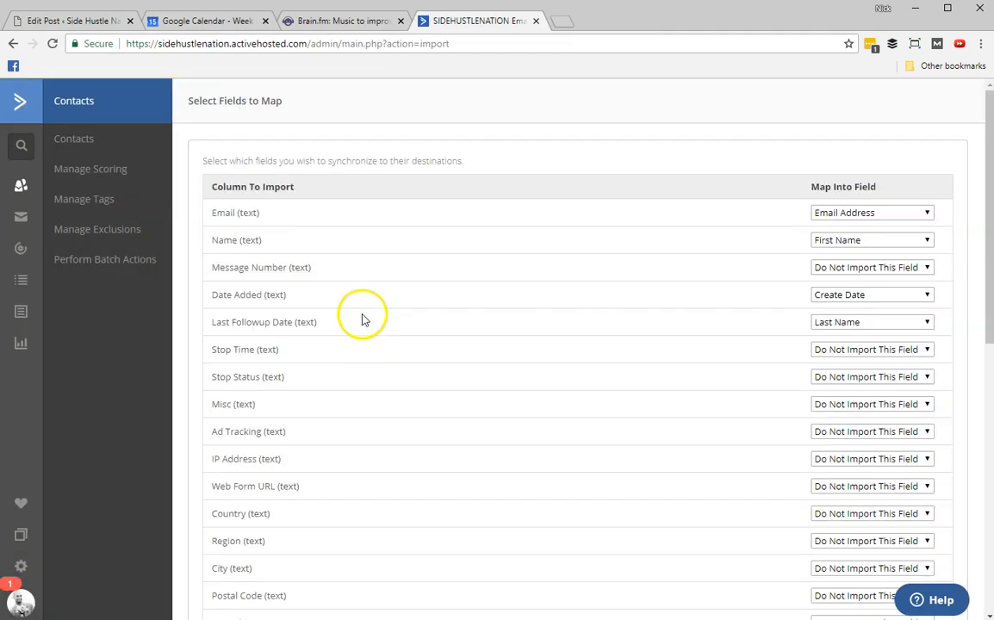
{"action": "mouse_move", "coordinate": [220, 121]}
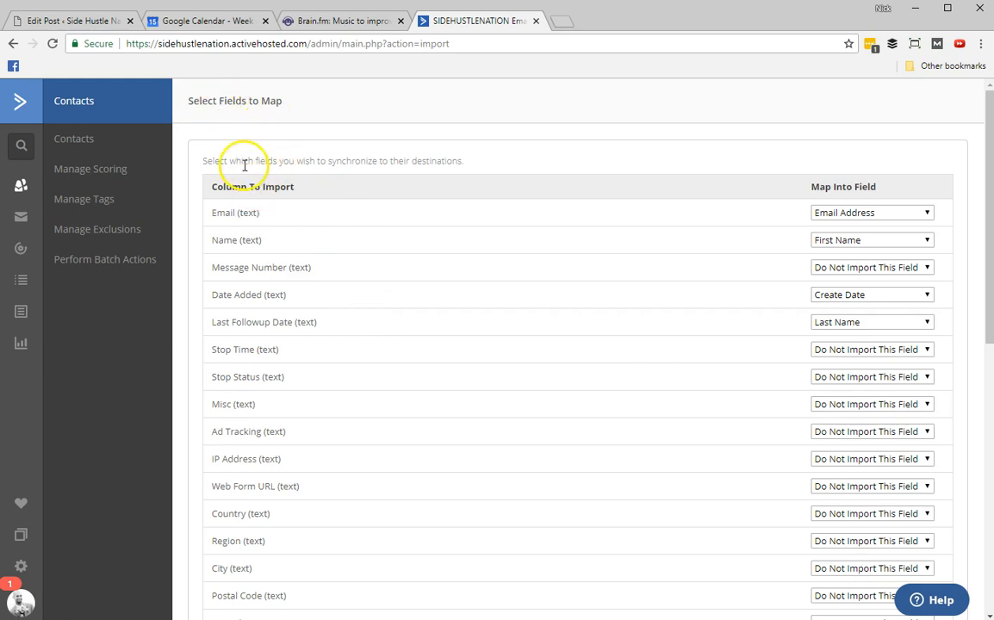
{"action": "mouse_move", "coordinate": [245, 322]}
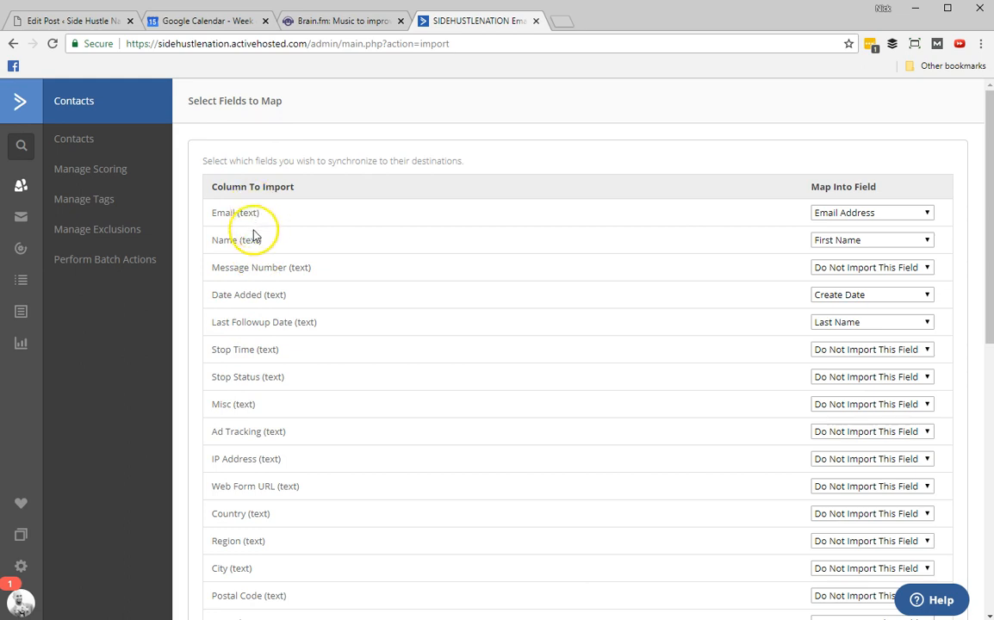
{"action": "mouse_move", "coordinate": [913, 213]}
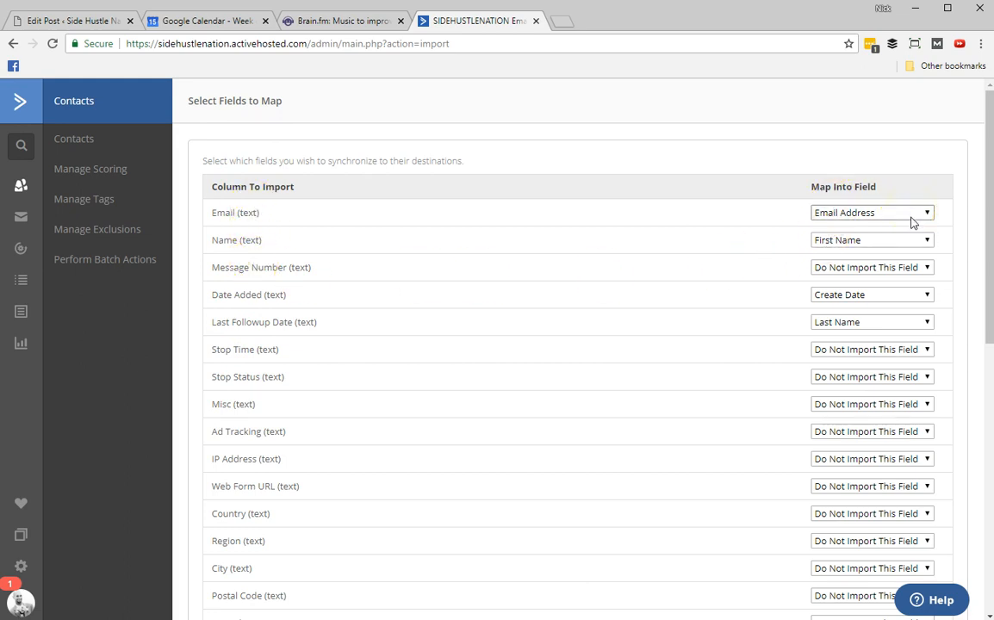
{"action": "scroll", "scroll_direction": "down", "scroll_amount": 3}
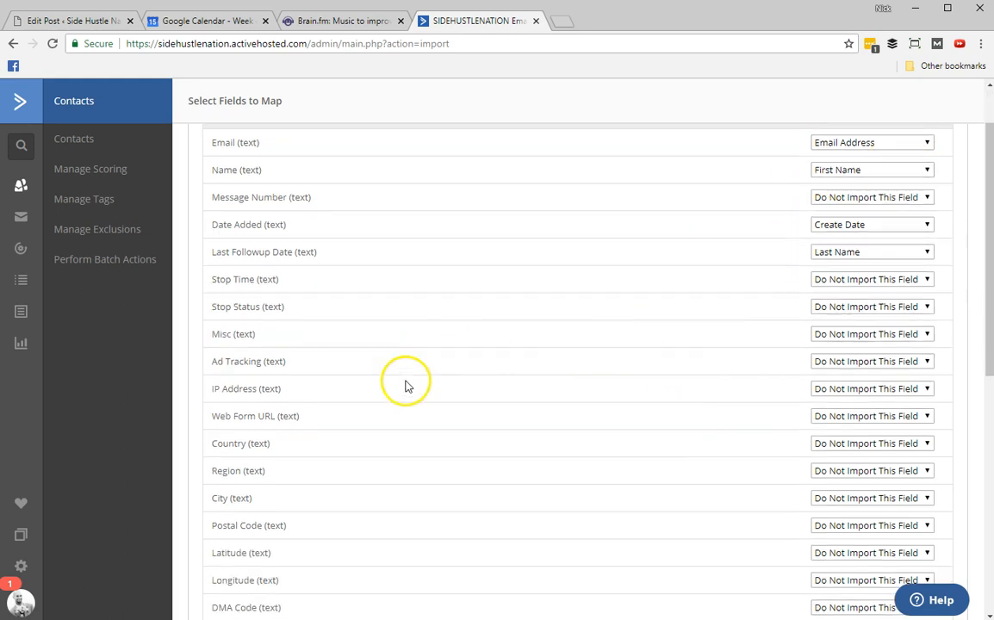
{"action": "scroll", "scroll_direction": "down", "scroll_amount": 3}
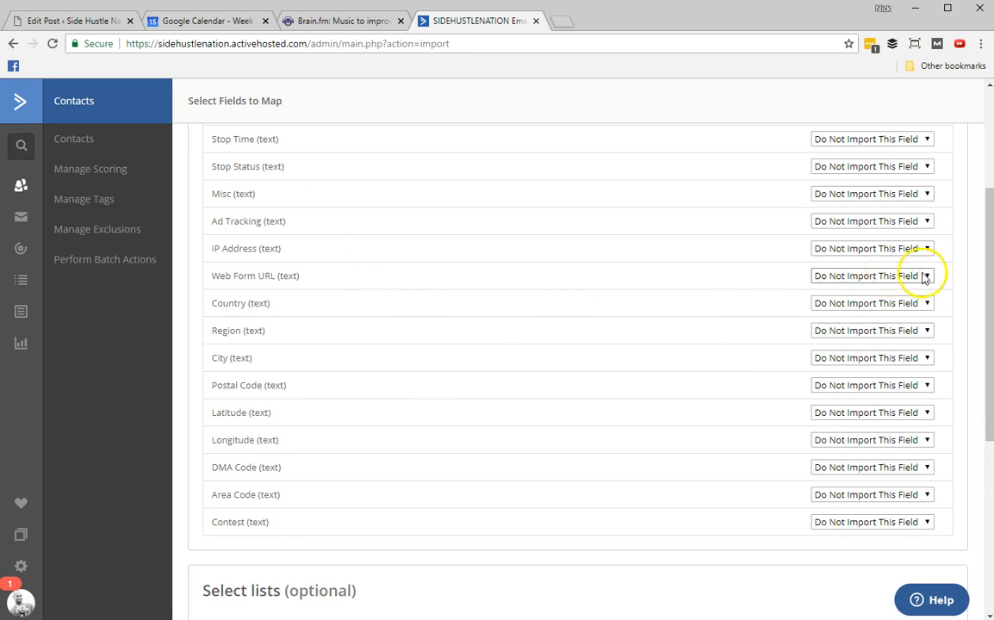
{"action": "left_click", "coordinate": [872, 276]}
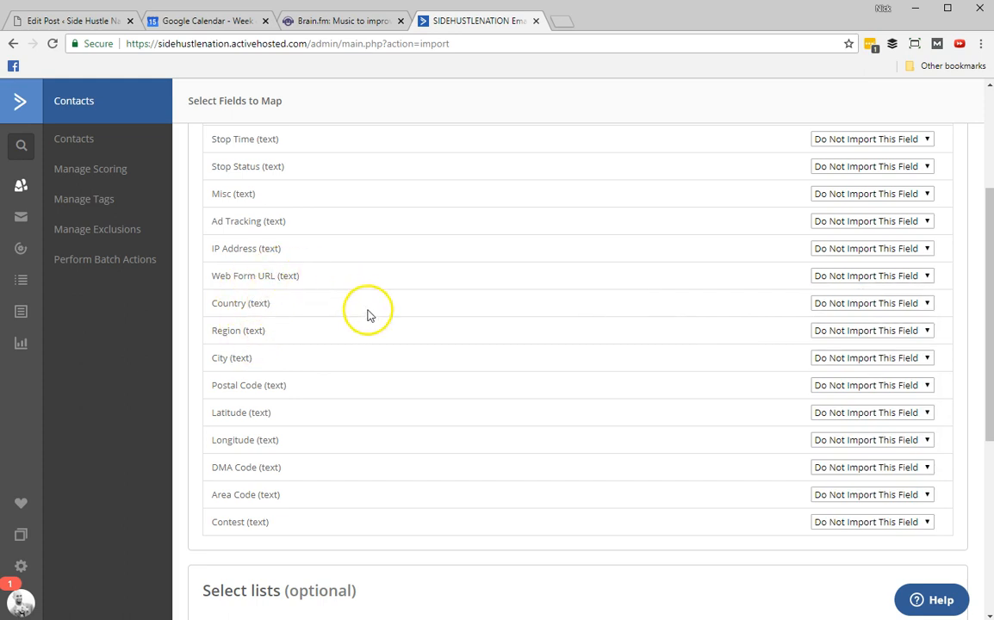
Tick the SHN Newsletter list for the imported active contacts.
{"action": "scroll", "scroll_direction": "down", "scroll_amount": 3}
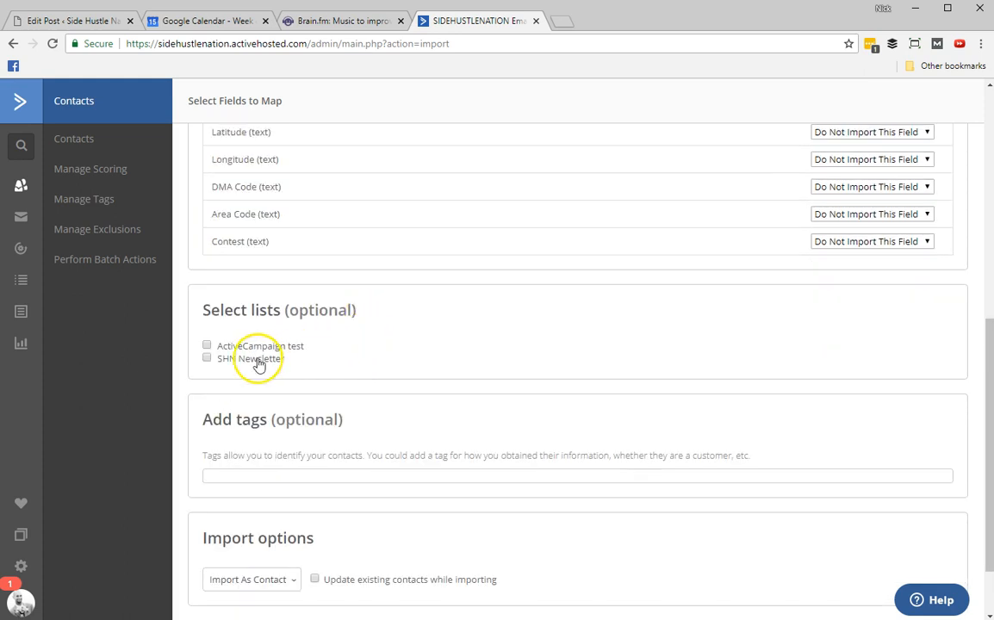
{"action": "left_click", "coordinate": [207, 358]}
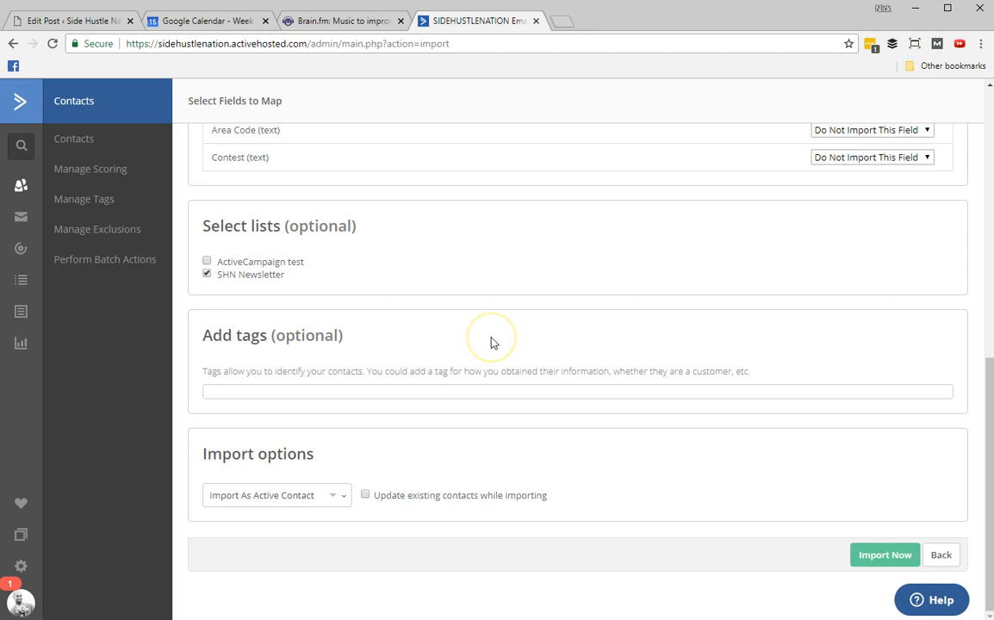
{"action": "mouse_move", "coordinate": [90, 465]}
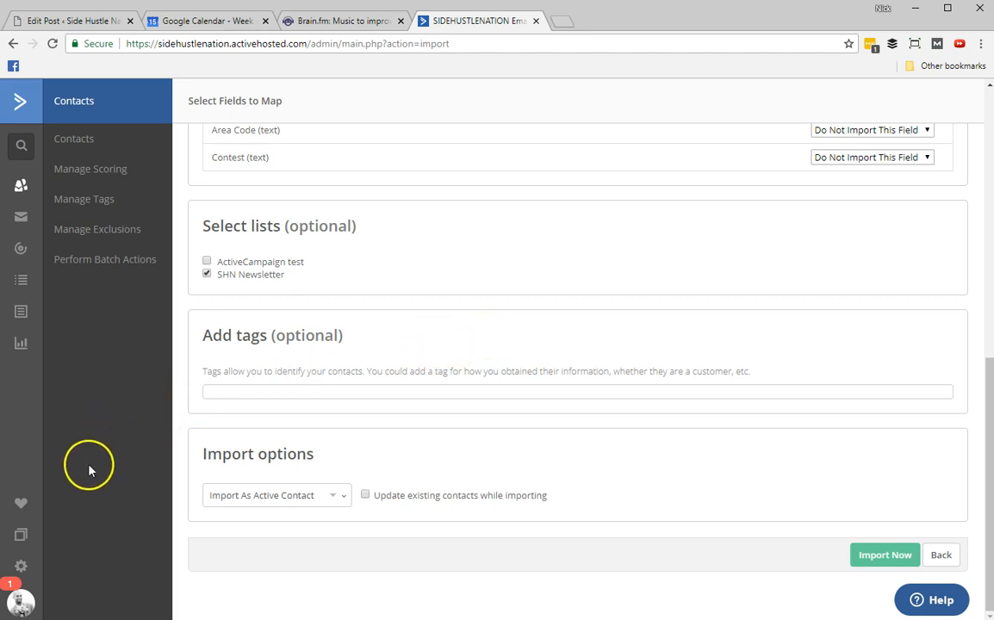